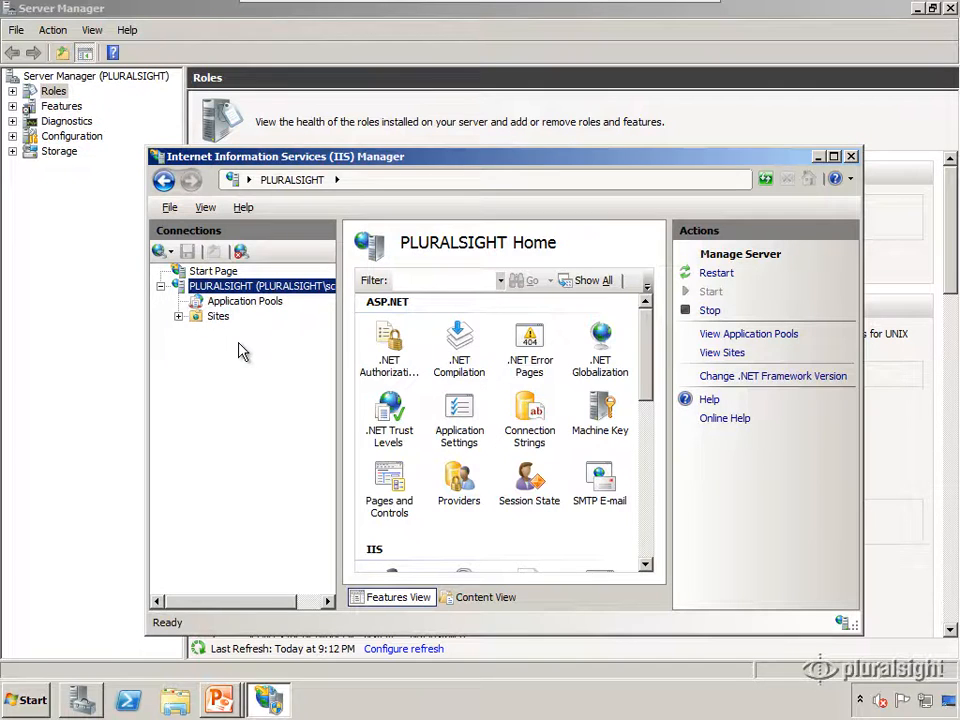
# - Search Bing for 'web platform installer' in Internet Explorer, then download and run Web Platform Installer 3.0
pyautogui.click(25, 698)
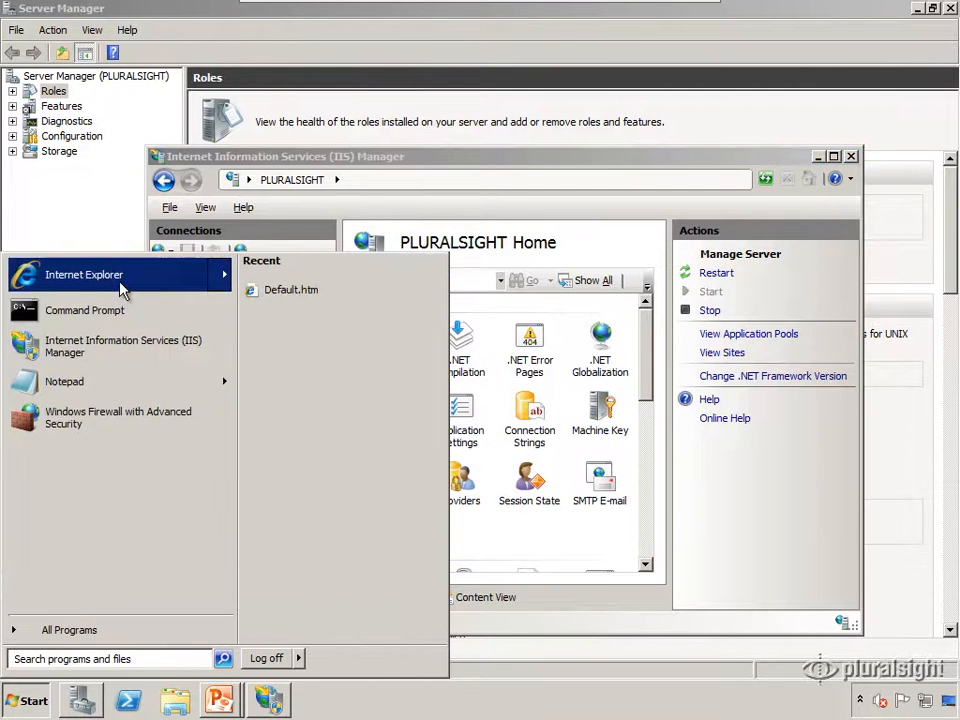
pyautogui.click(83, 274)
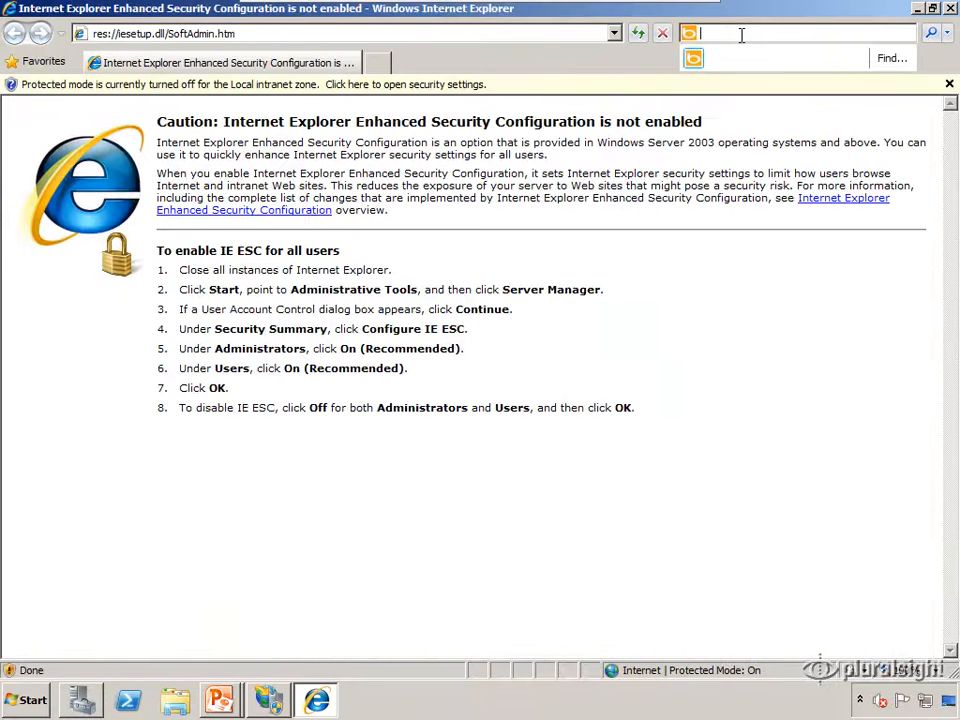
pyautogui.write('web platform installer')
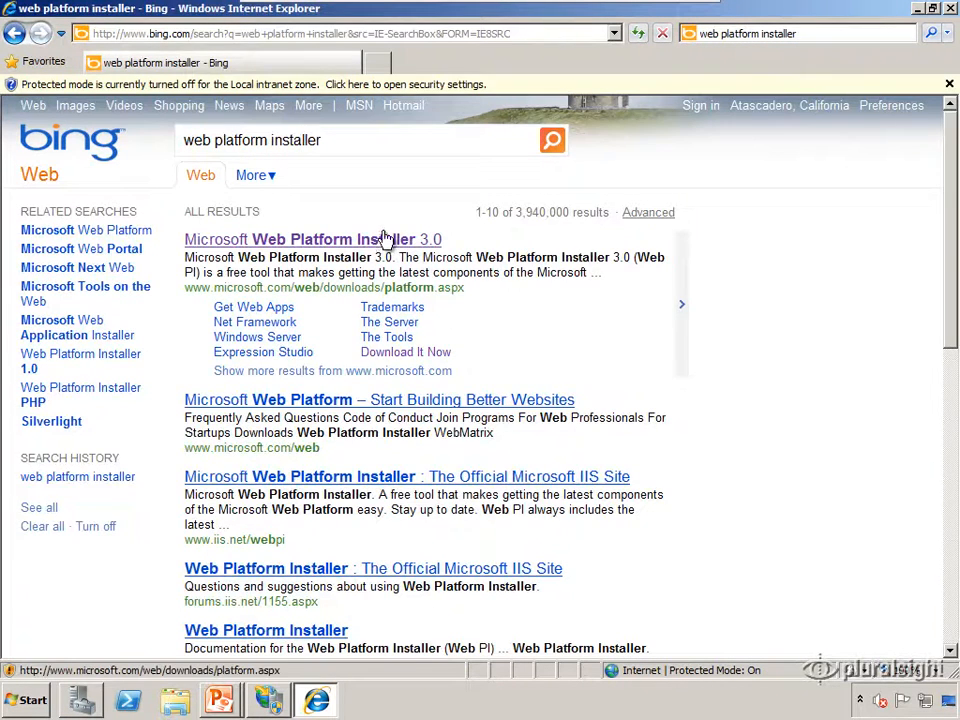
pyautogui.click(313, 239)
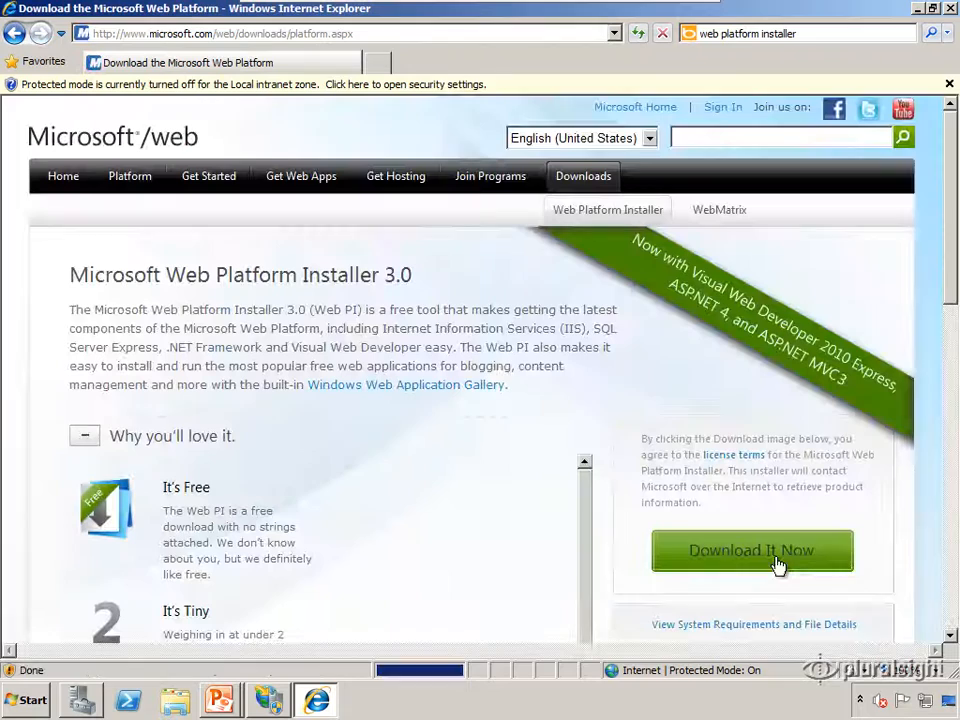
pyautogui.click(752, 550)
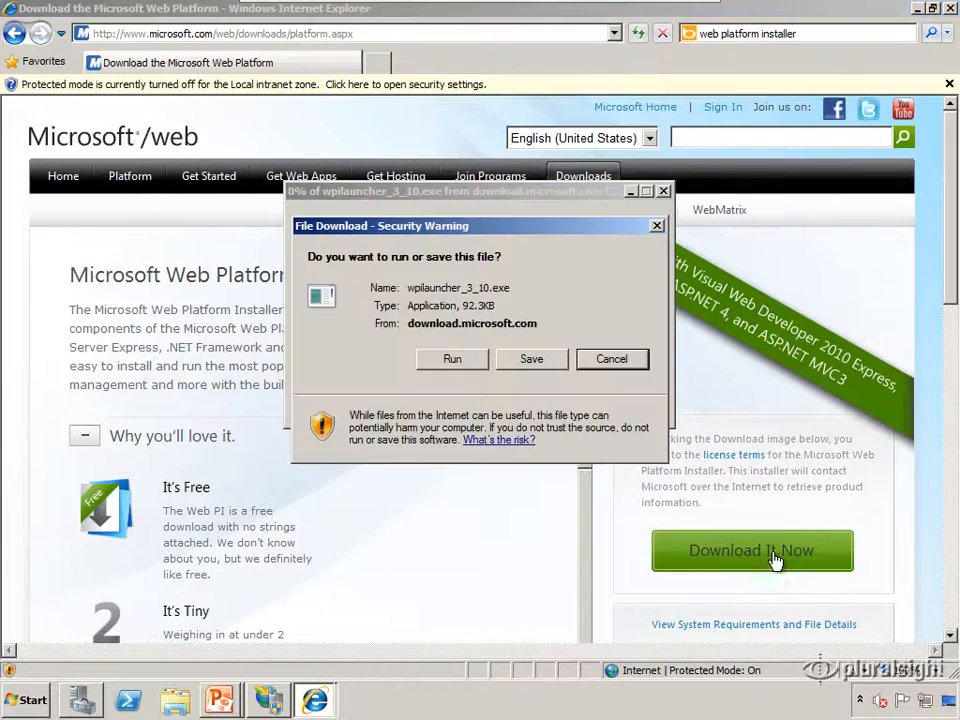
pyautogui.click(451, 359)
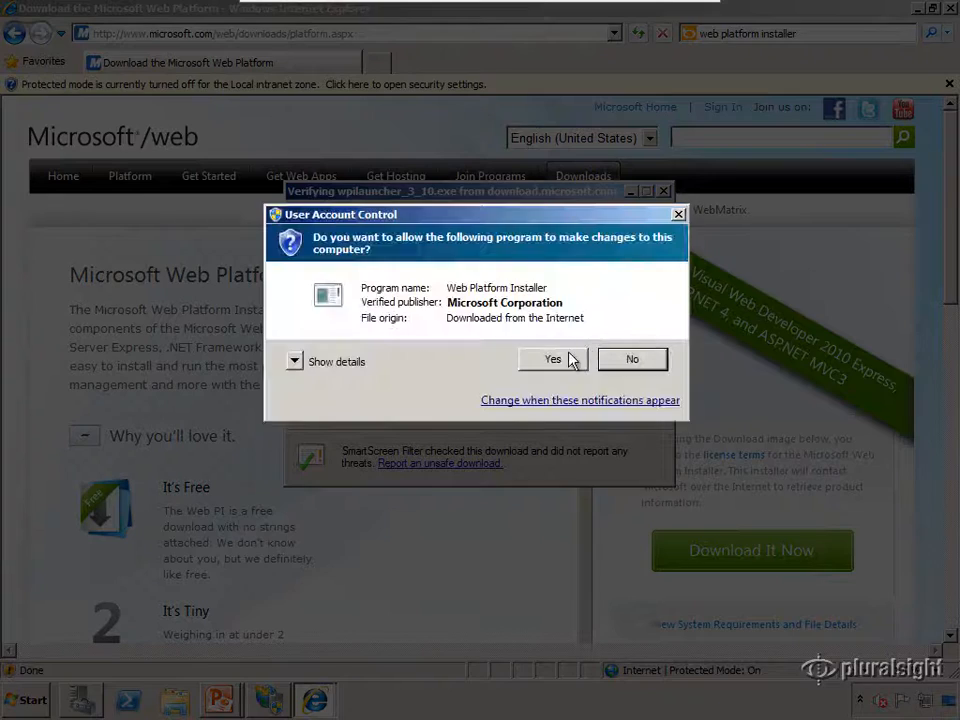
# - Approve the User Account Control prompt so Web Platform Installer 3.0 launches
pyautogui.click(553, 359)
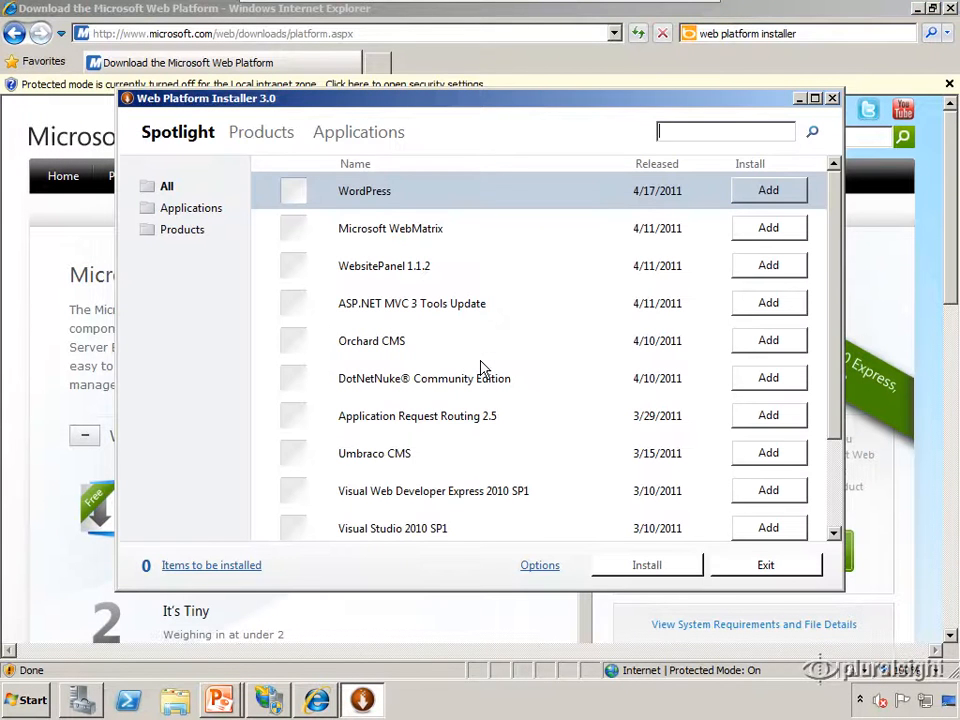
pyautogui.moveTo(570, 360)
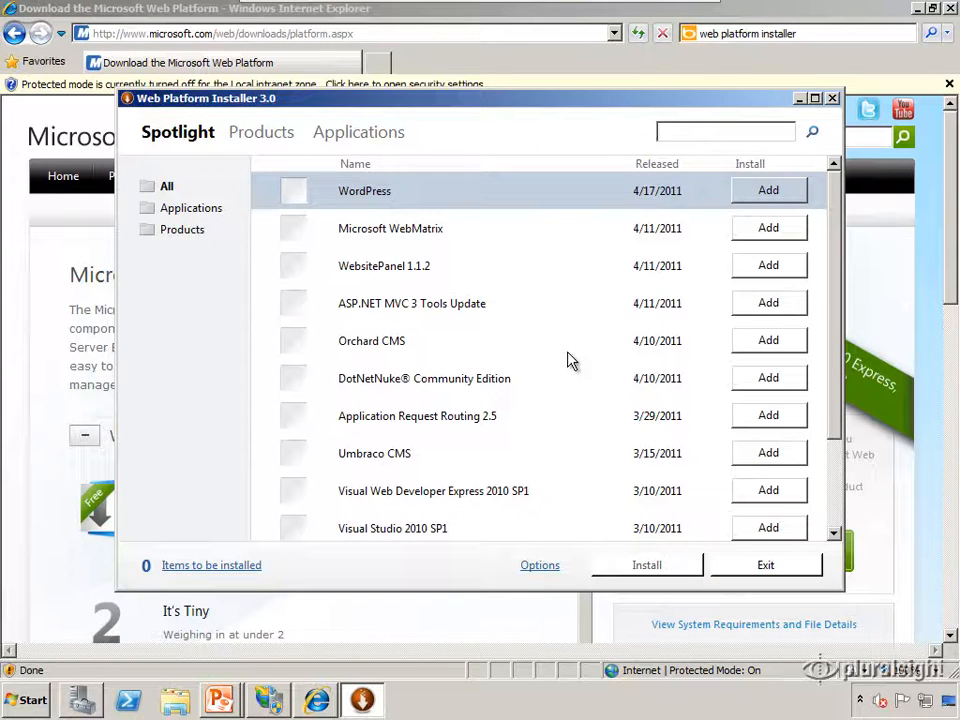
pyautogui.moveTo(368, 196)
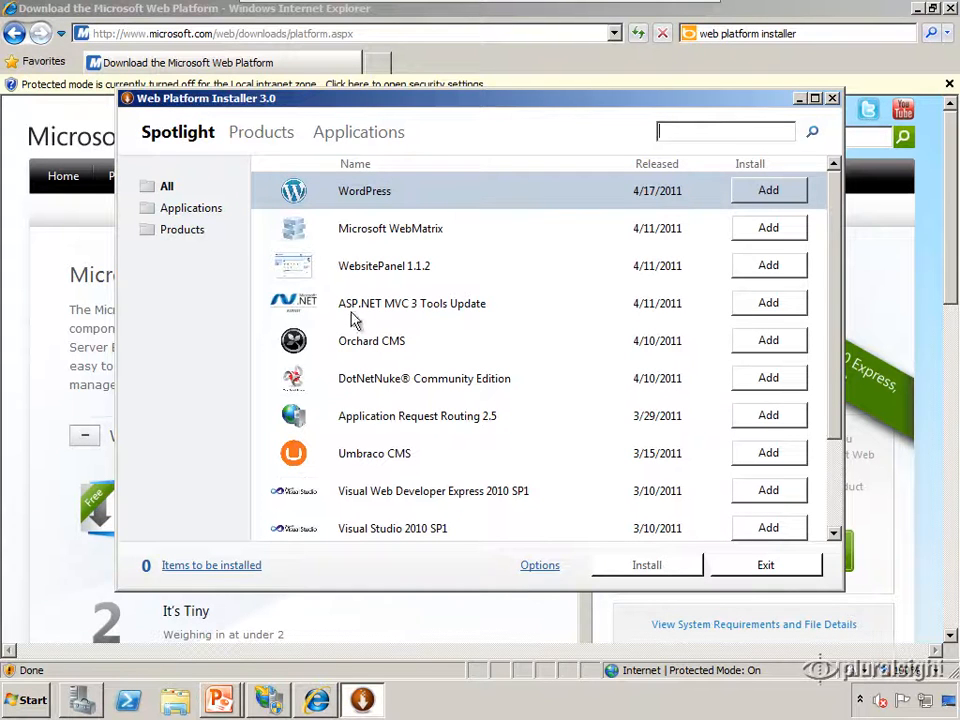
pyautogui.moveTo(465, 318)
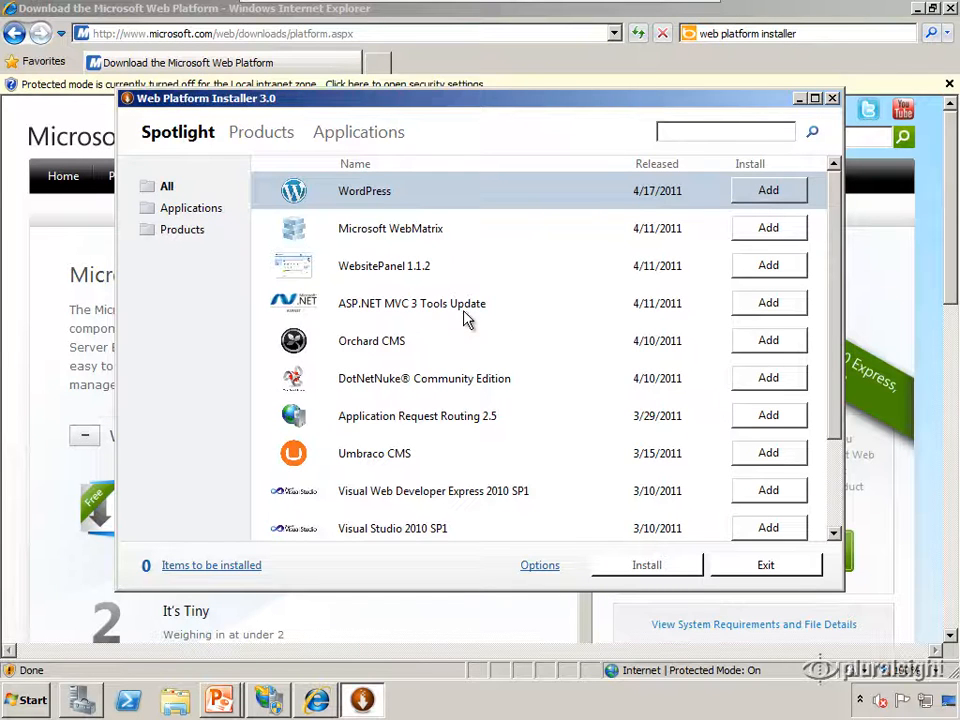
pyautogui.moveTo(428, 435)
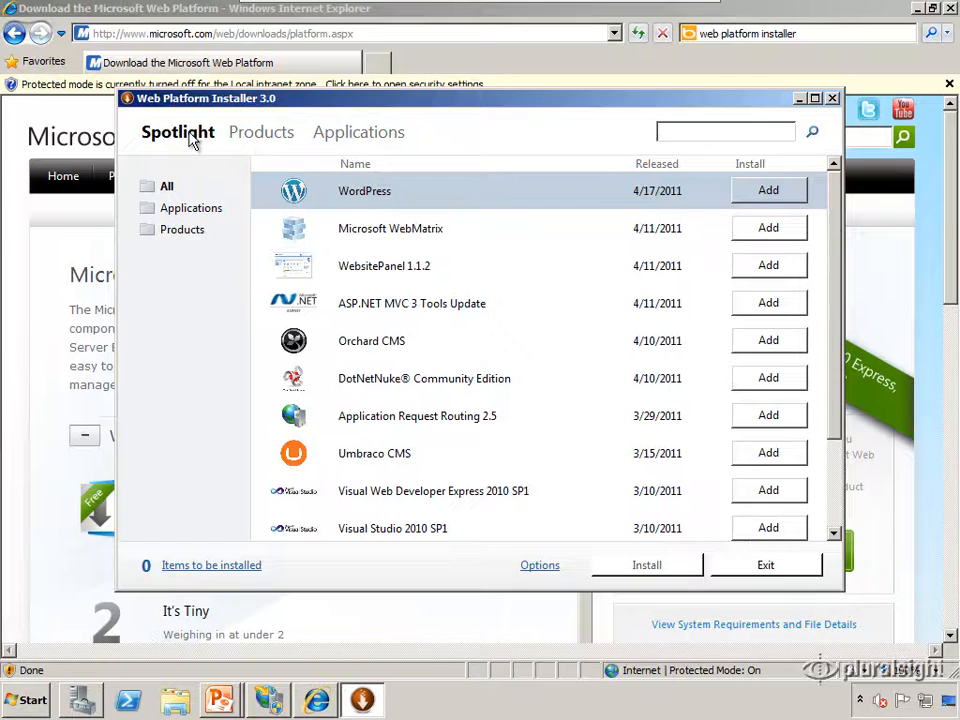
# - Show the Products catalog of server components
pyautogui.click(261, 132)
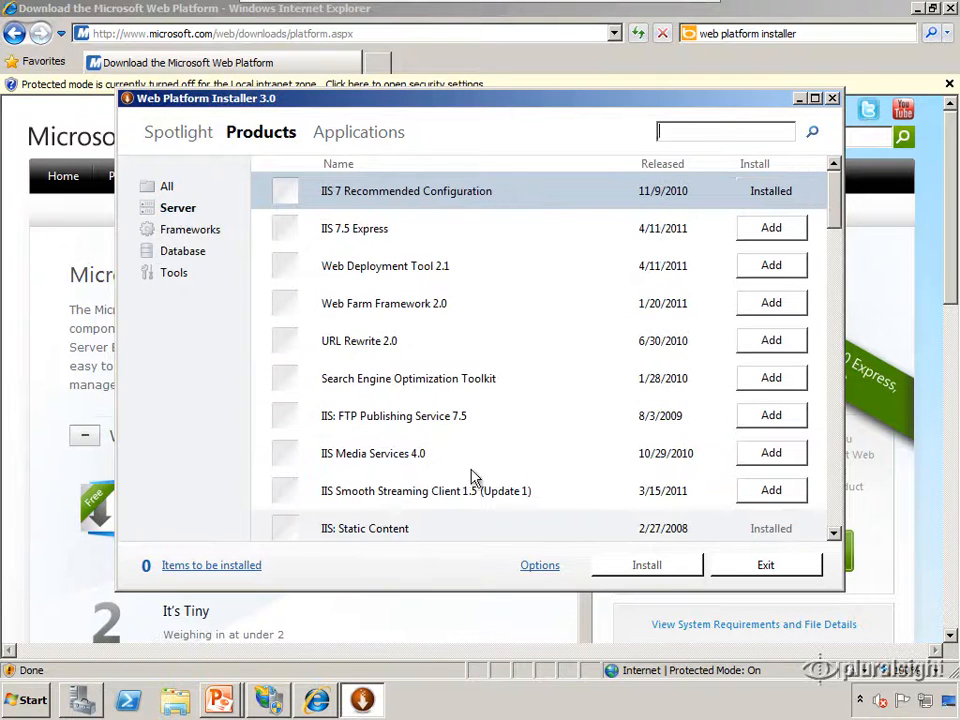
pyautogui.moveTo(398, 425)
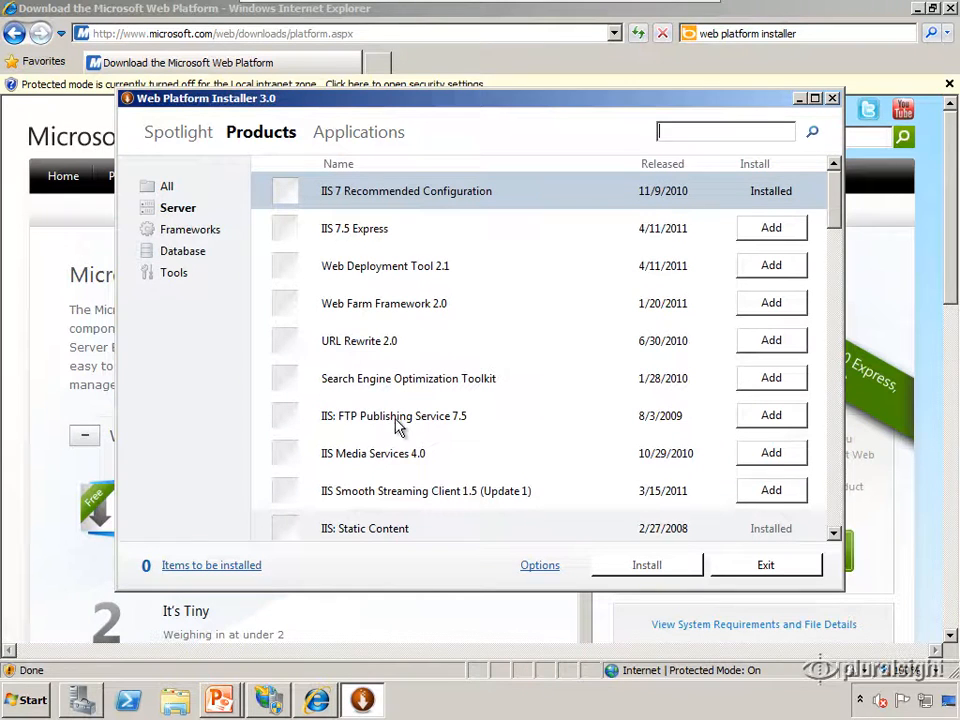
pyautogui.moveTo(529, 504)
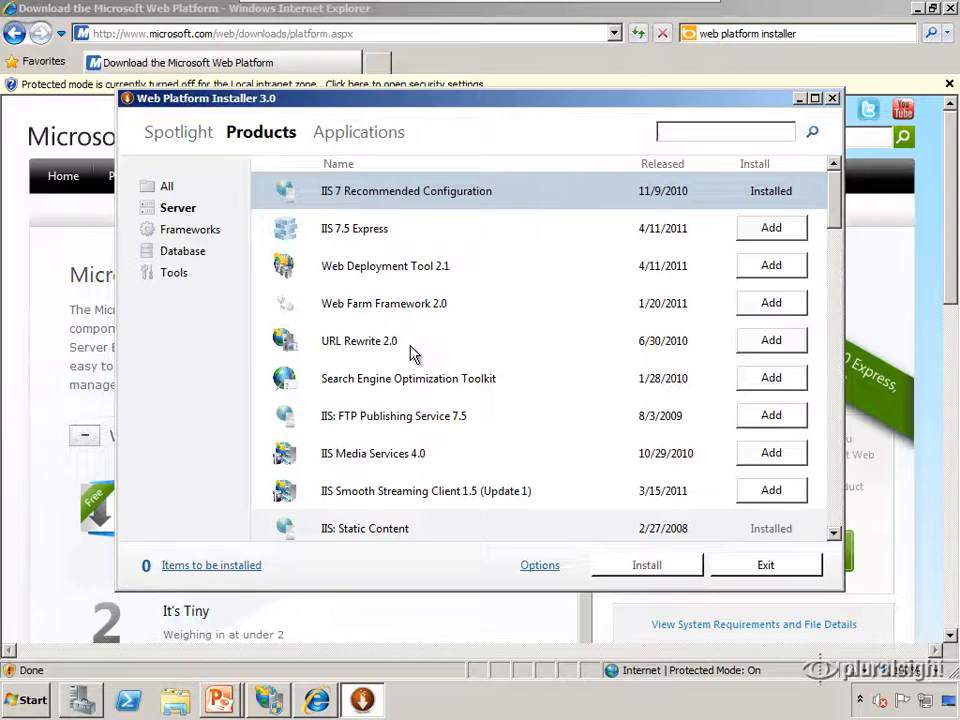
pyautogui.moveTo(405, 348)
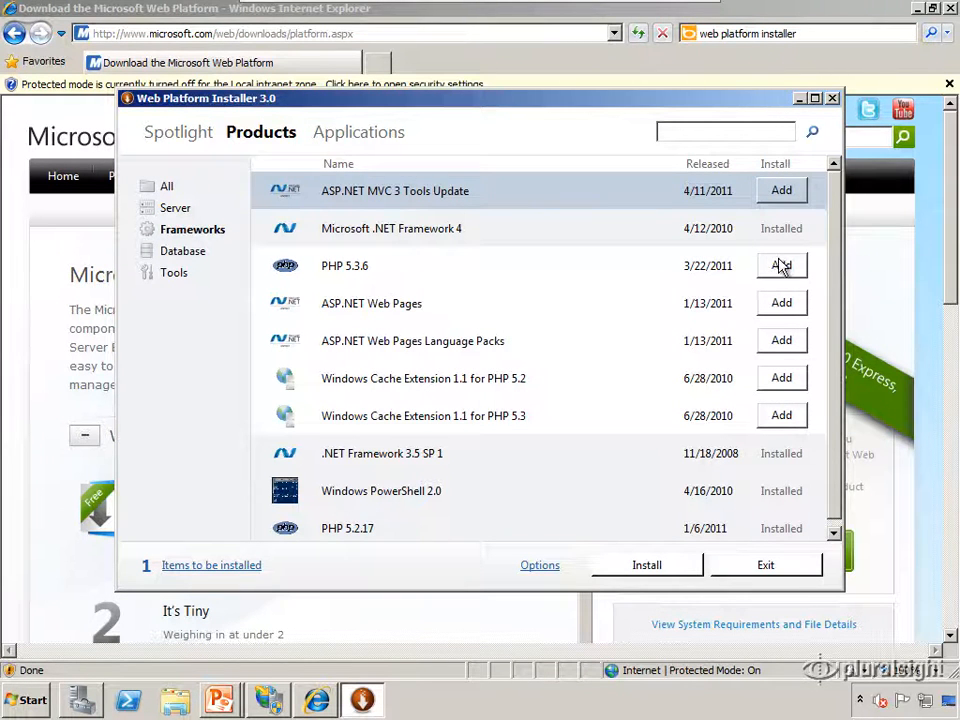
# - Queue PHP 5.3.6, accept the license terms, and finish installing all three products
pyautogui.click(781, 265)
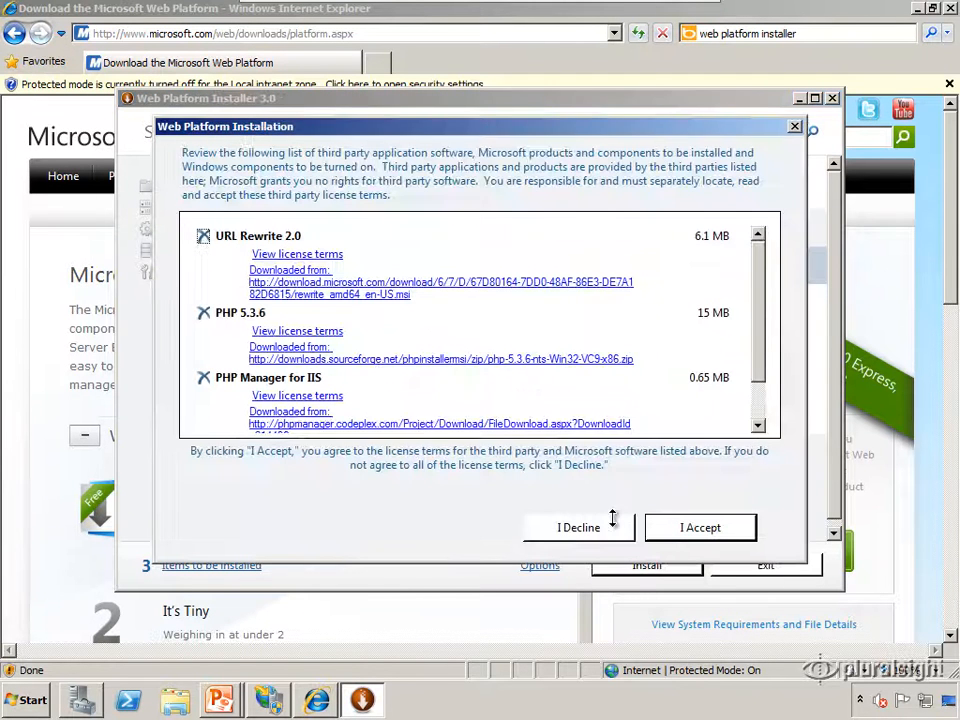
pyautogui.moveTo(583, 410)
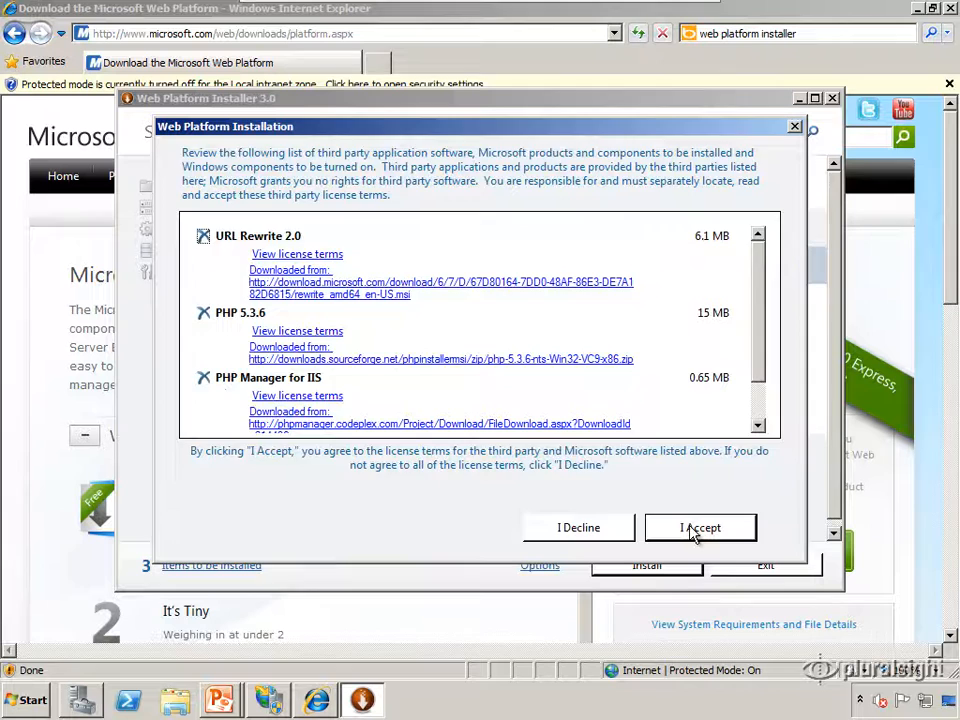
pyautogui.click(700, 527)
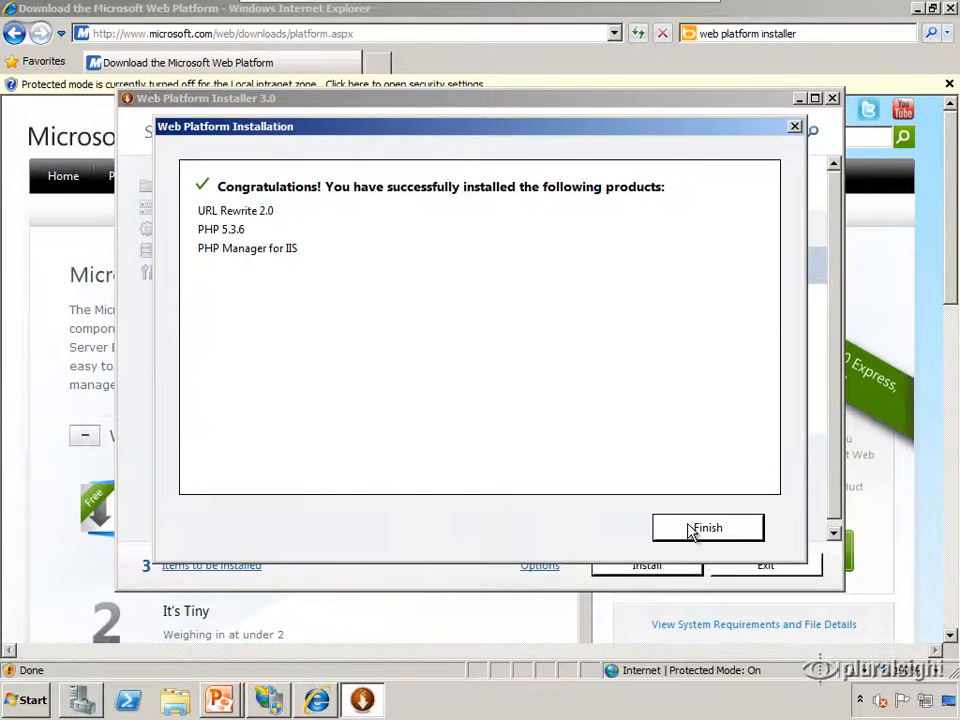
pyautogui.click(707, 527)
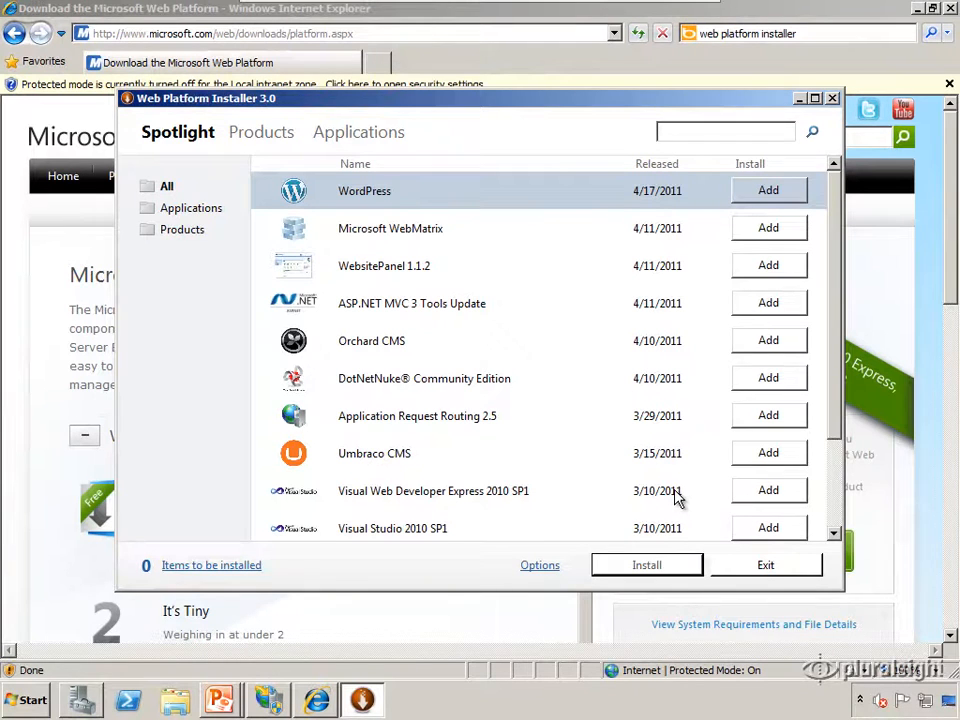
pyautogui.moveTo(388, 205)
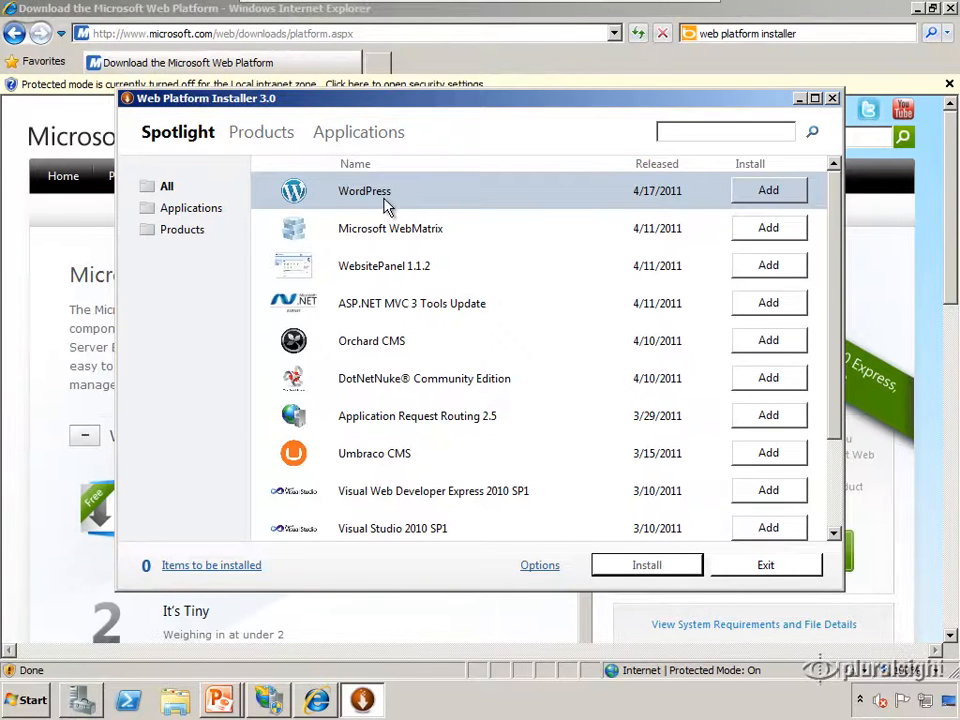